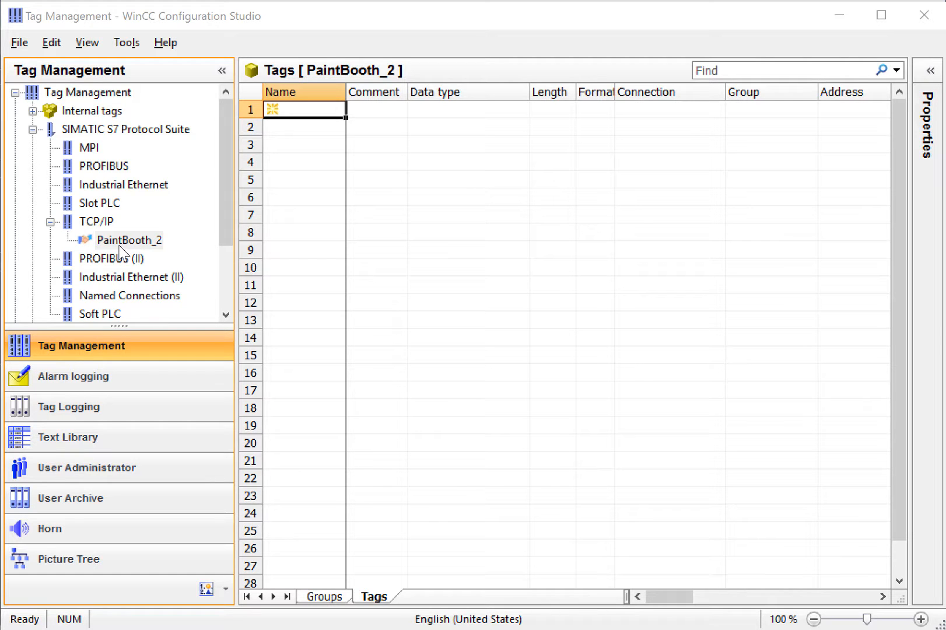
mouse_move(130, 248)
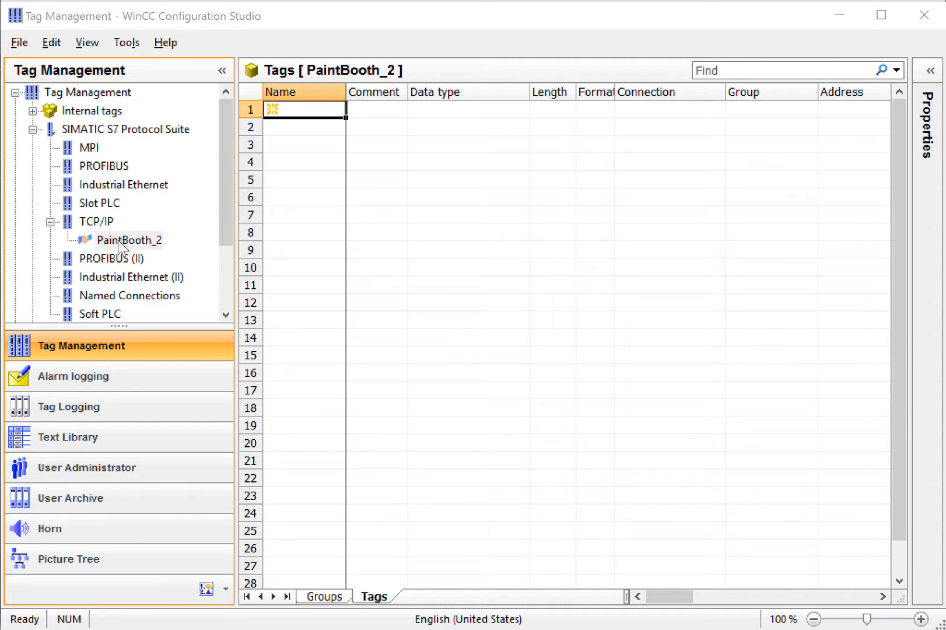
Step: Create a new tag group named Process under the PaintBooth_2 connection
right_click(128, 239)
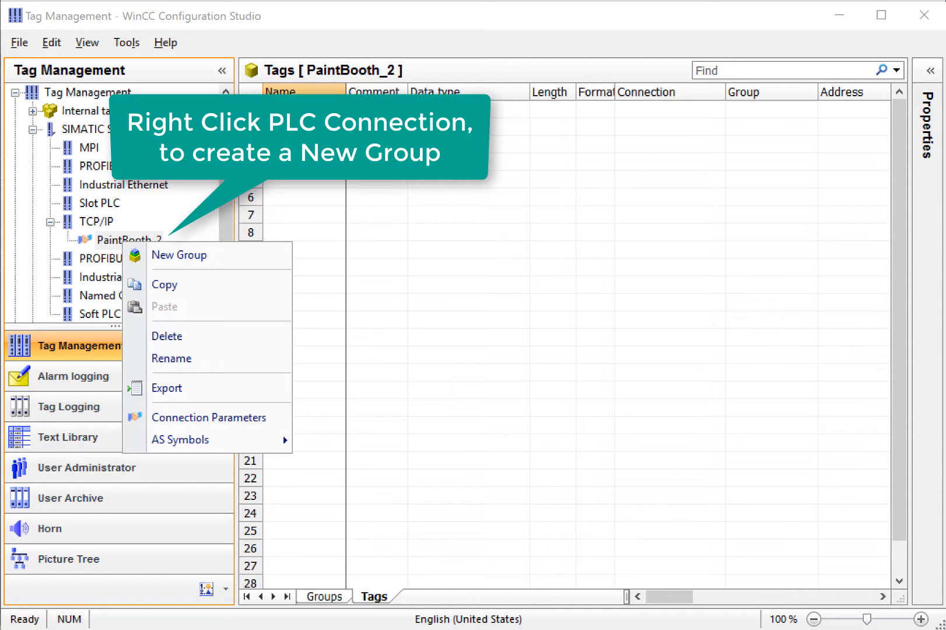
mouse_move(190, 255)
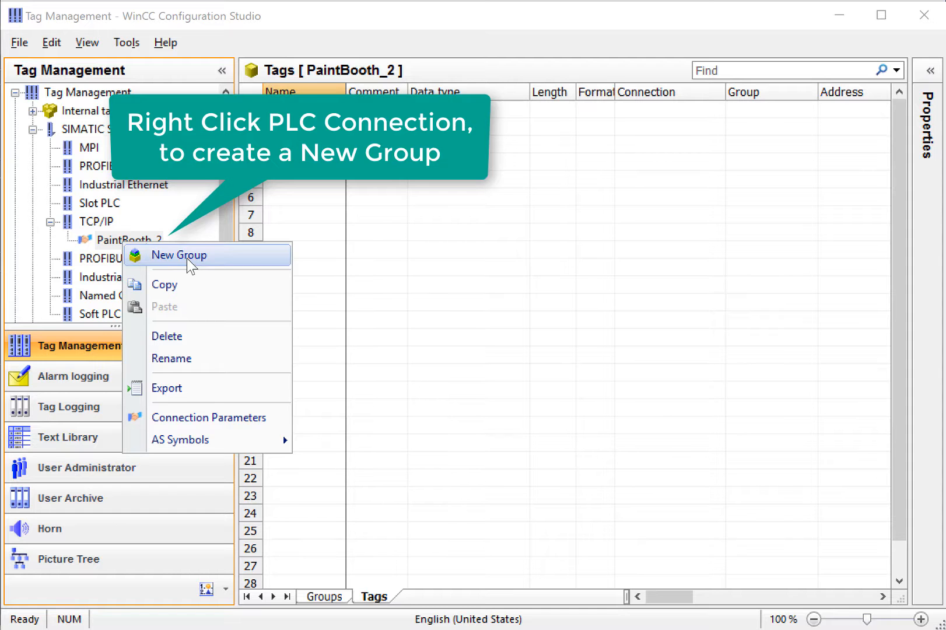
click(178, 254)
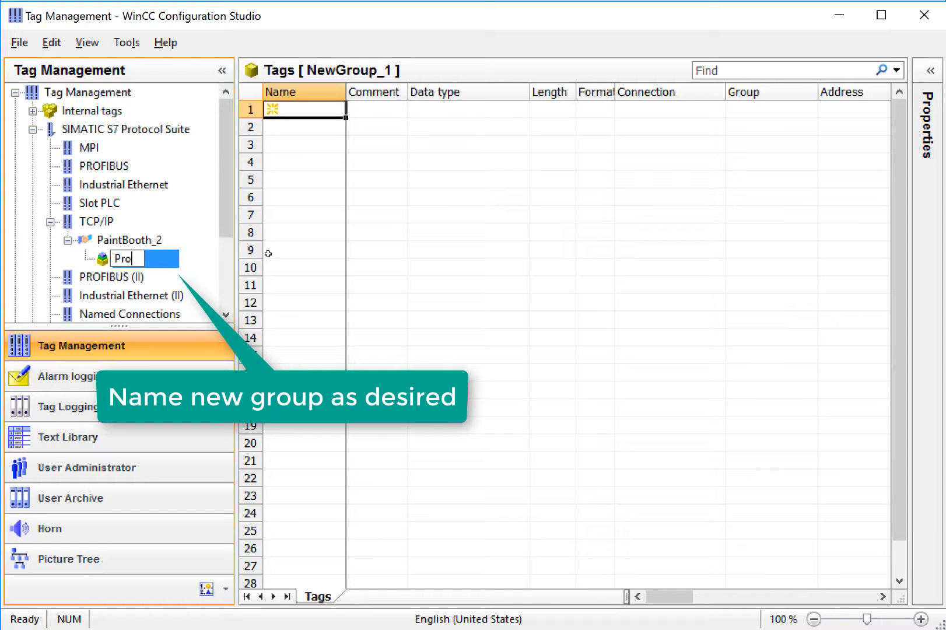
text(Process)
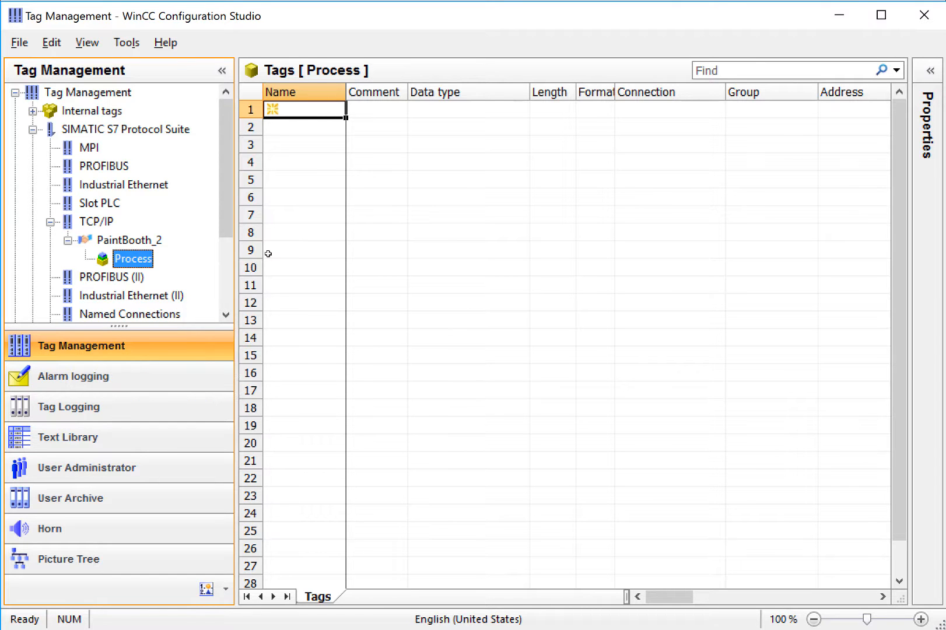
mouse_move(189, 268)
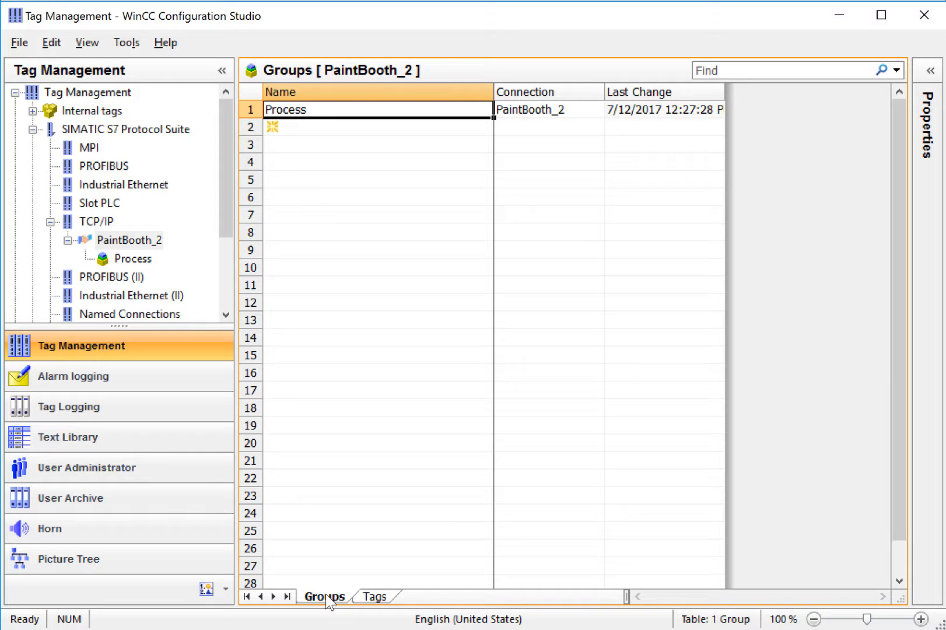
mouse_move(353, 578)
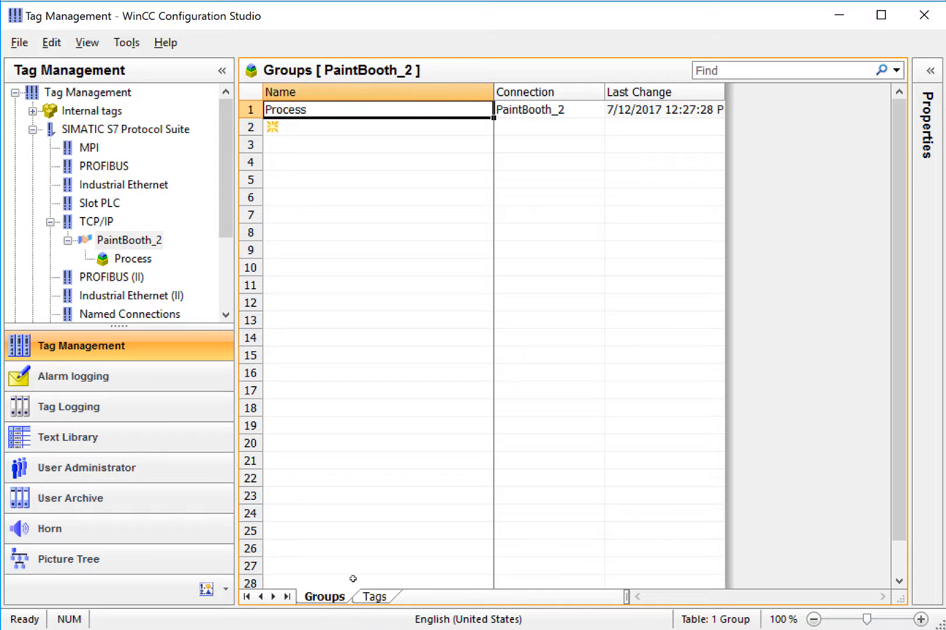
mouse_move(130, 266)
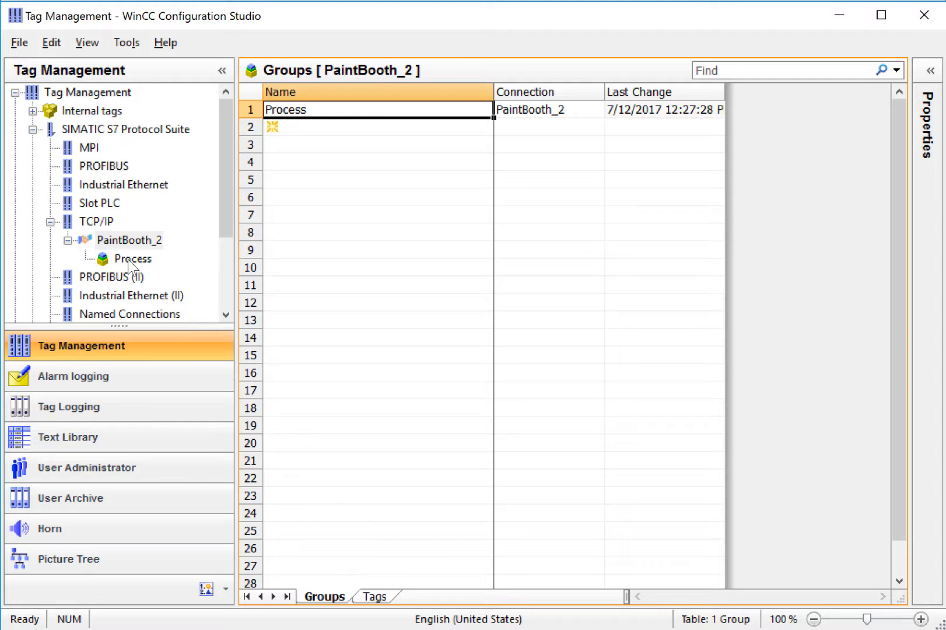
Step: Add a tag named Tank_1 to the Process group and reveal its properties columns
click(132, 258)
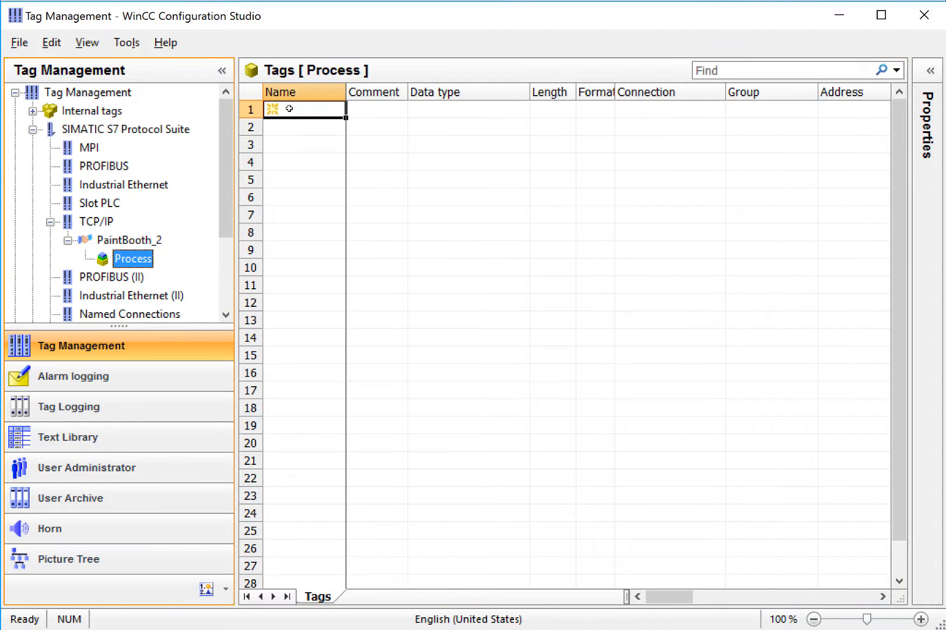
text(Tank)
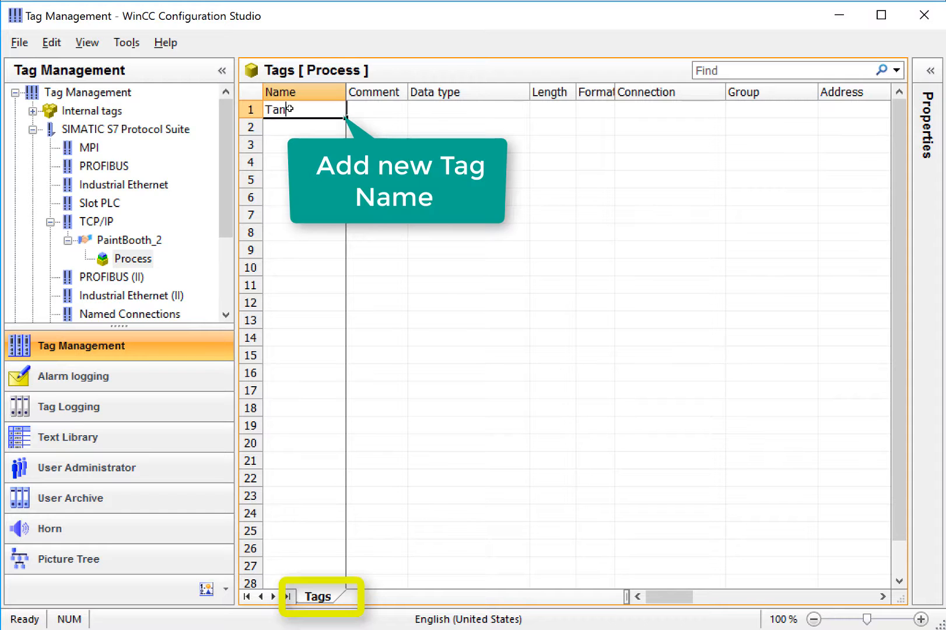
key(Return)
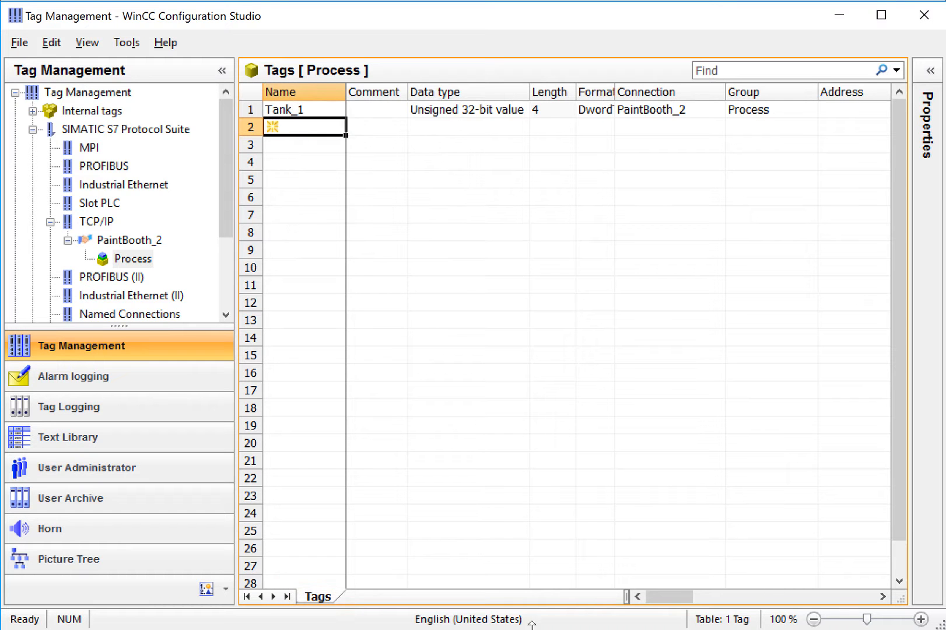
scroll(right, 3)
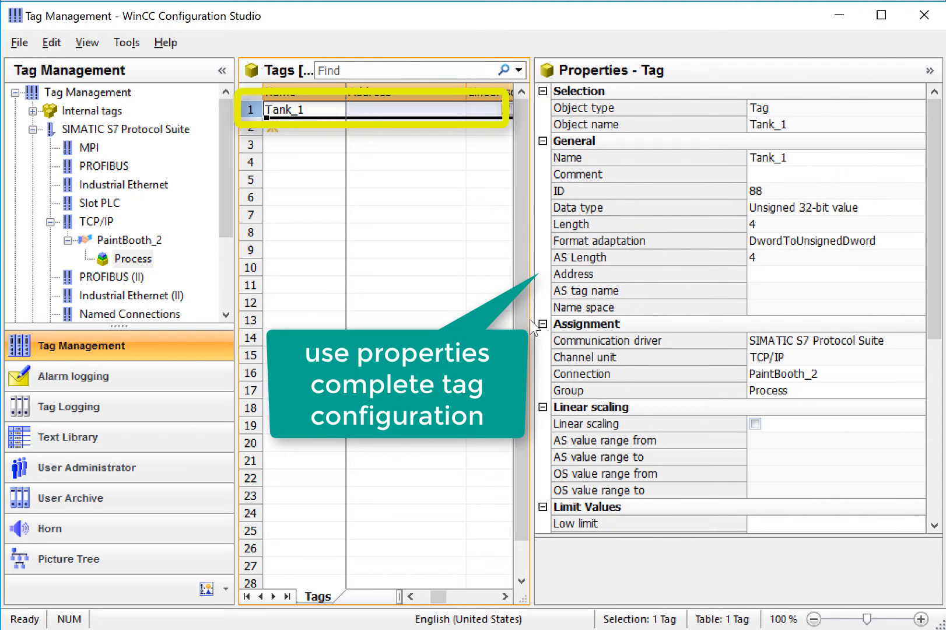
mouse_move(273, 23)
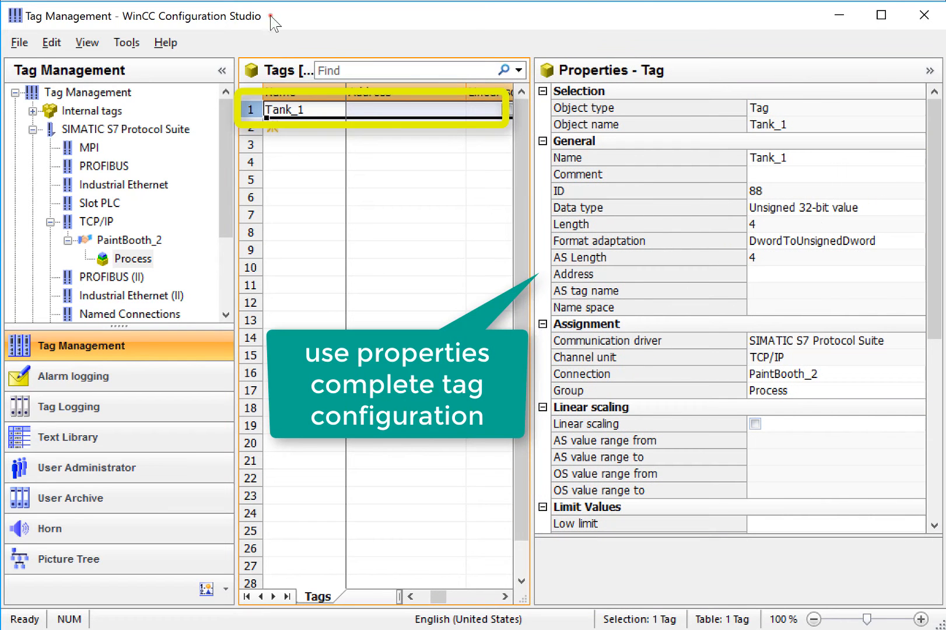
Step: Set Tank_1's data type to Unsigned 16-bit value
click(918, 208)
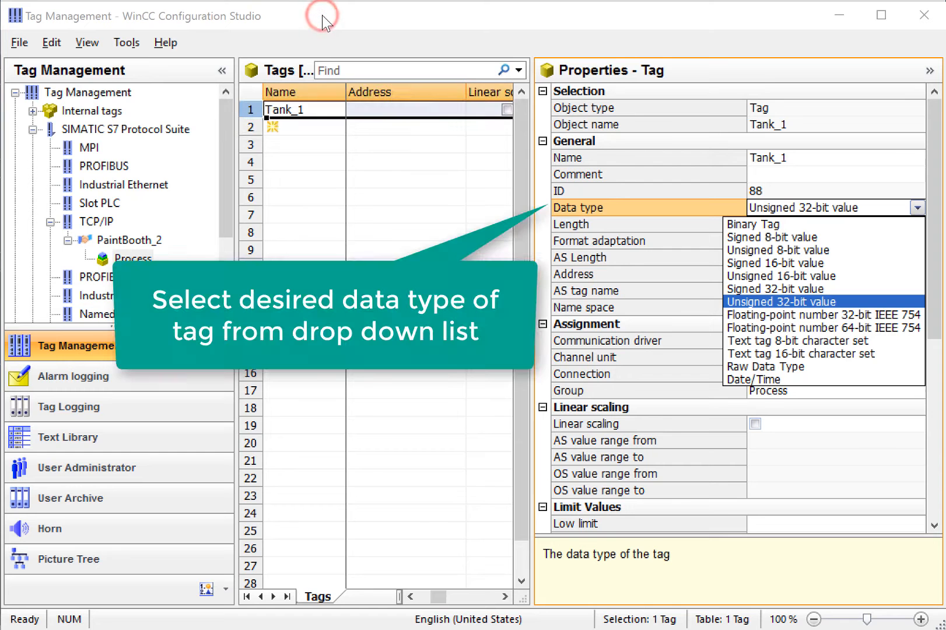
mouse_move(780, 276)
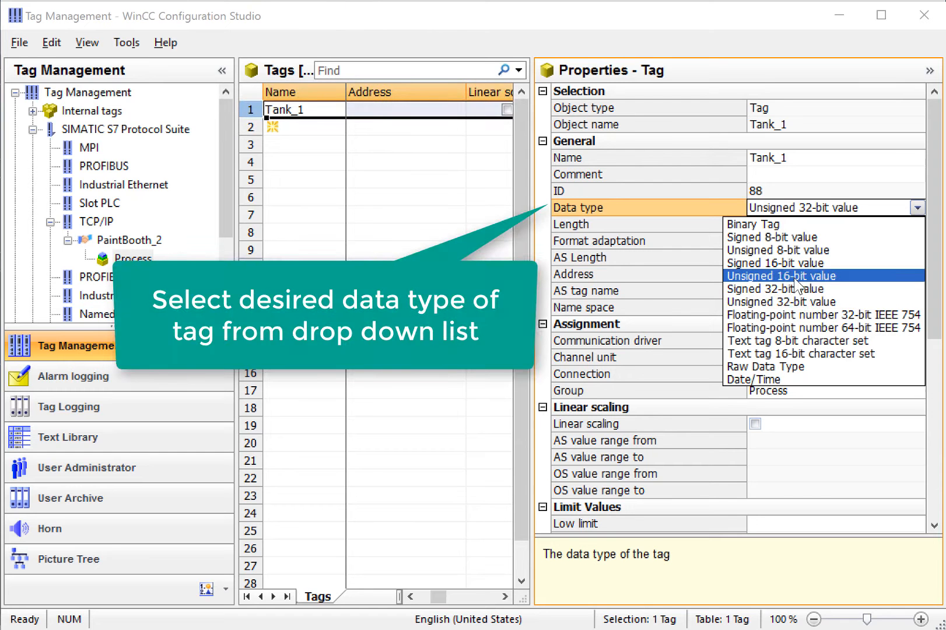
click(779, 275)
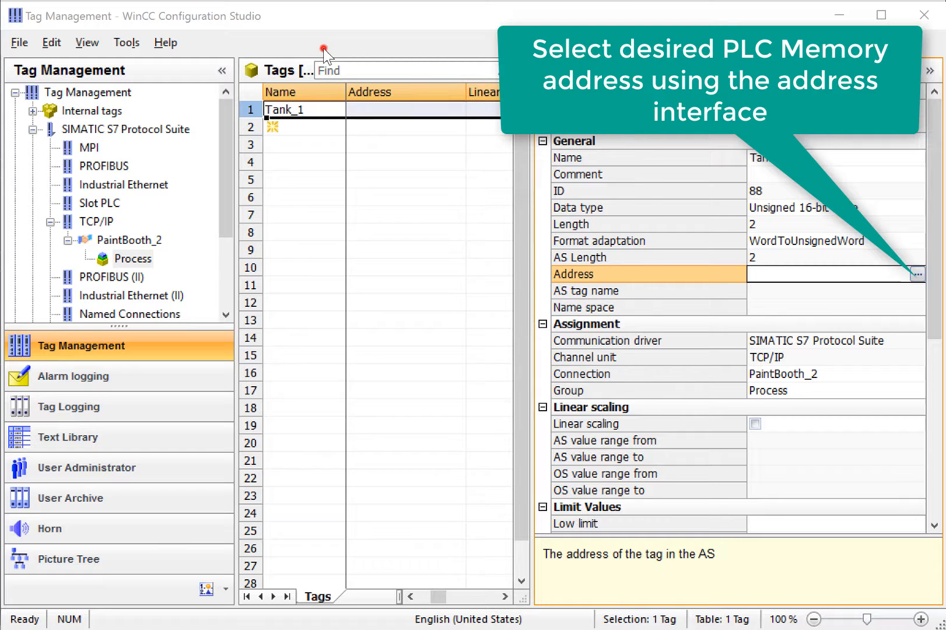
Step: Assign Tank_1 the address DB144, Word, DBW 2
click(917, 275)
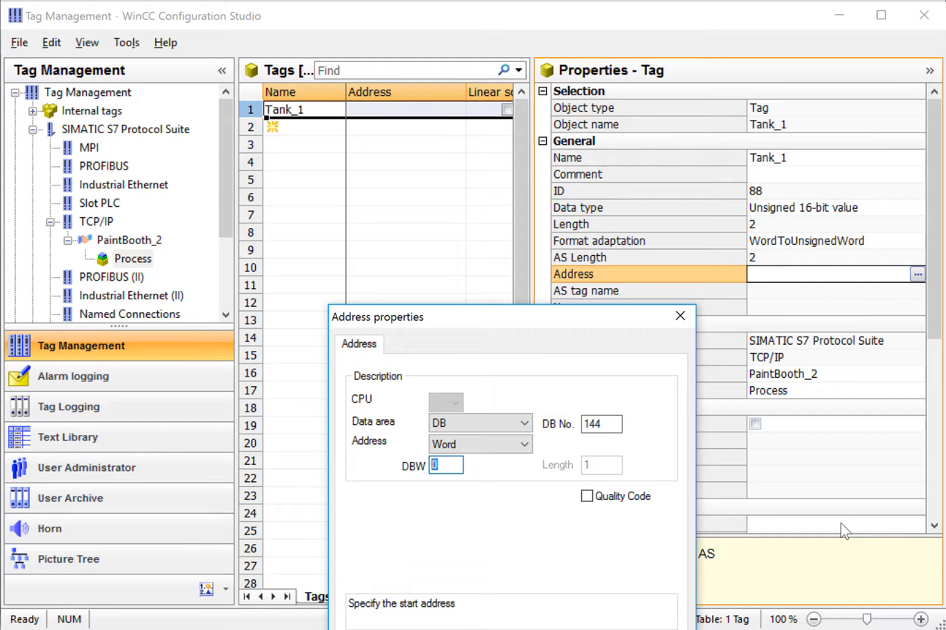
text(2)
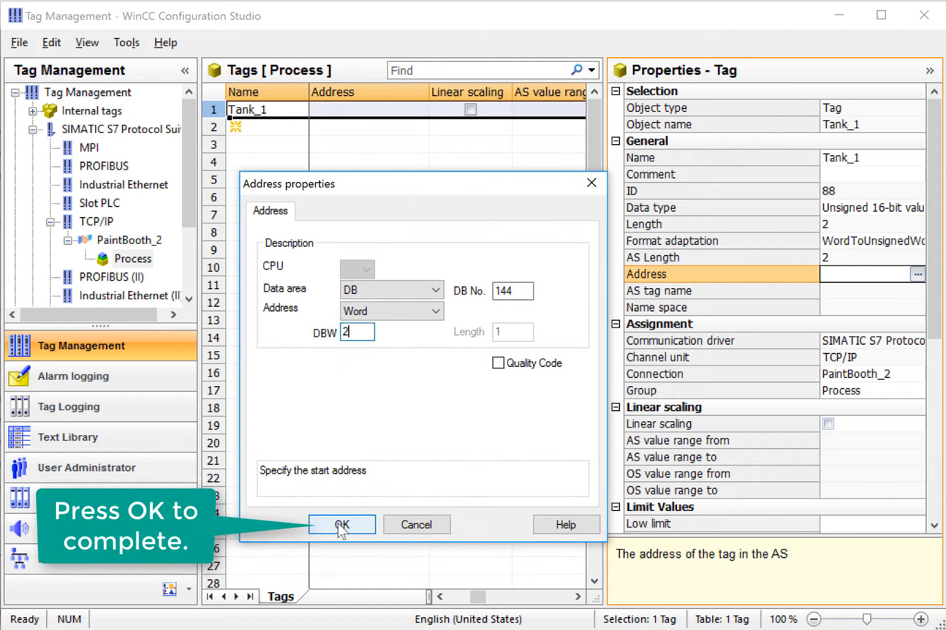
click(342, 524)
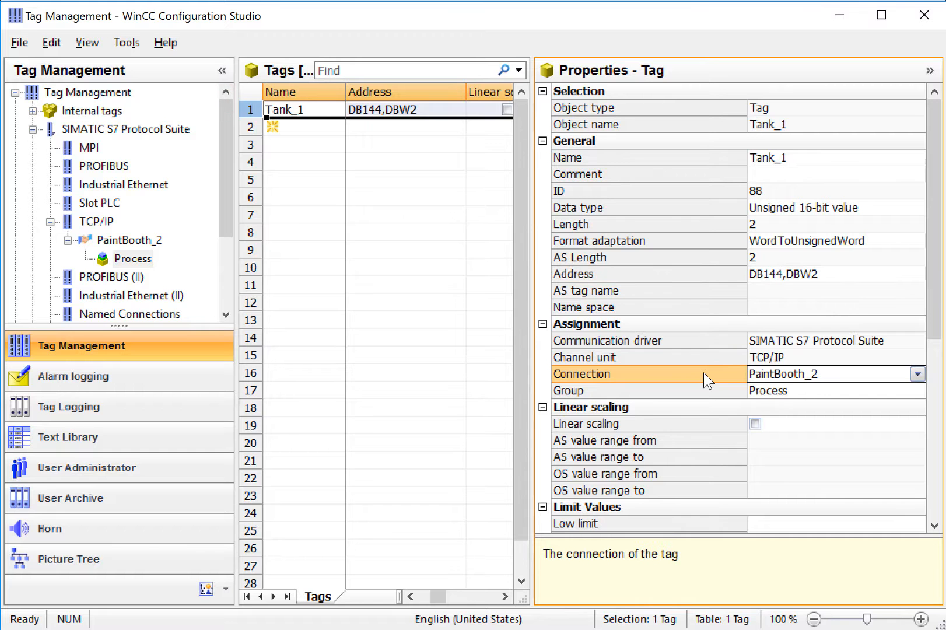
mouse_move(537, 246)
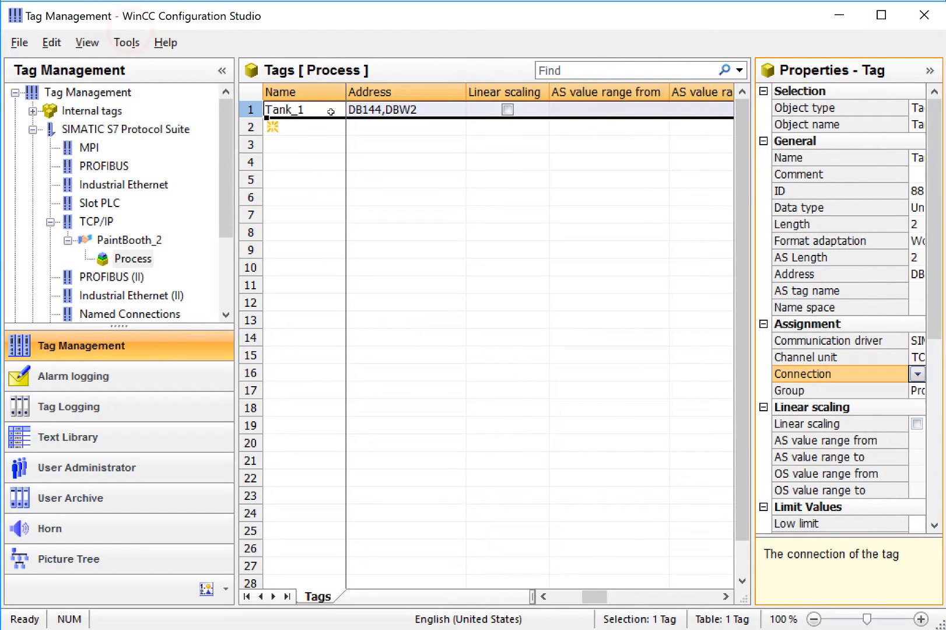
Step: Add a binary tag named Valve_ON to the Process group
text(Val)
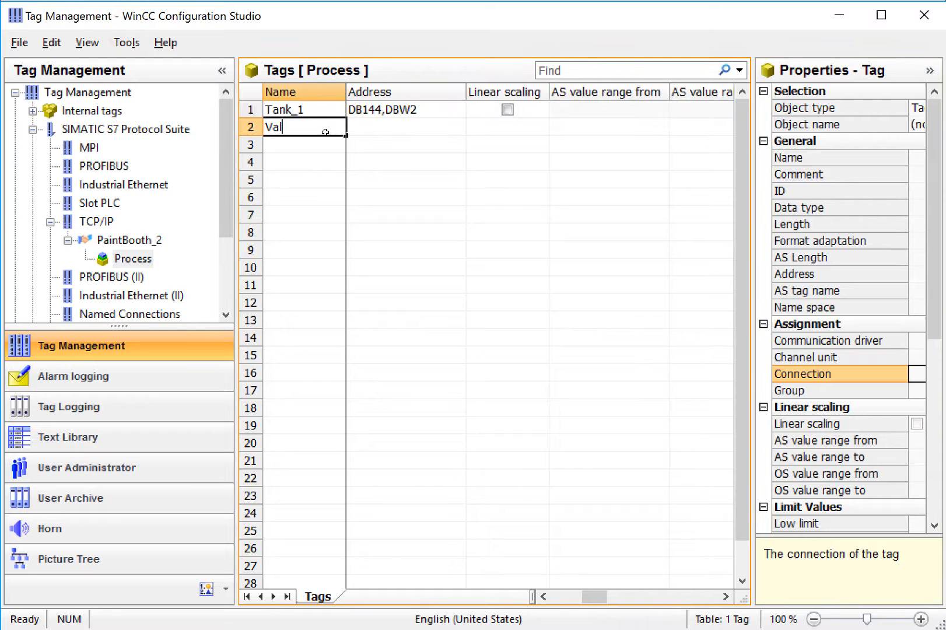
text(ve_ON)
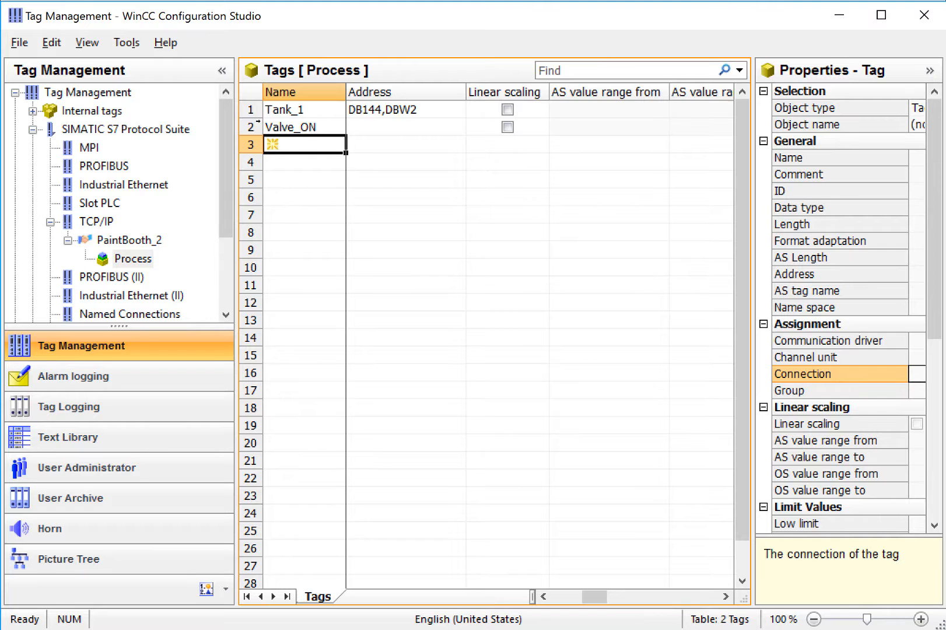
click(295, 127)
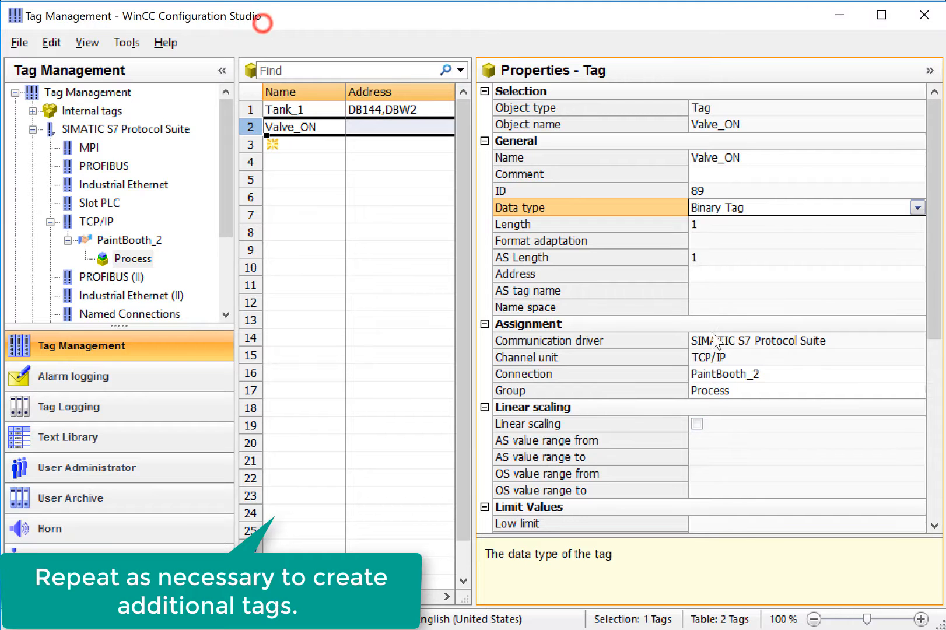
Step: Assign Valve_ON the bit address DB144, D 6, bit 1
click(917, 273)
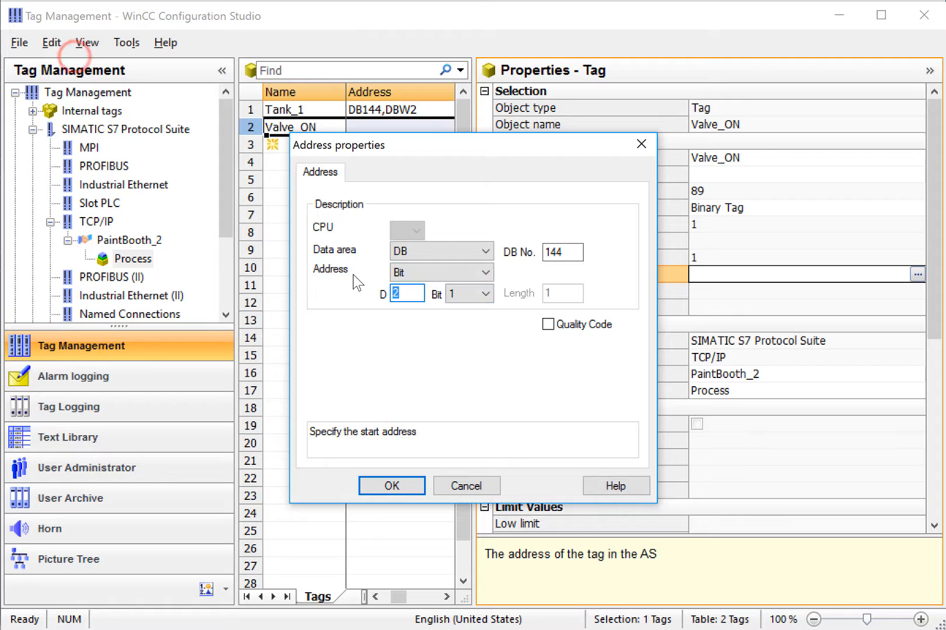
text(6)
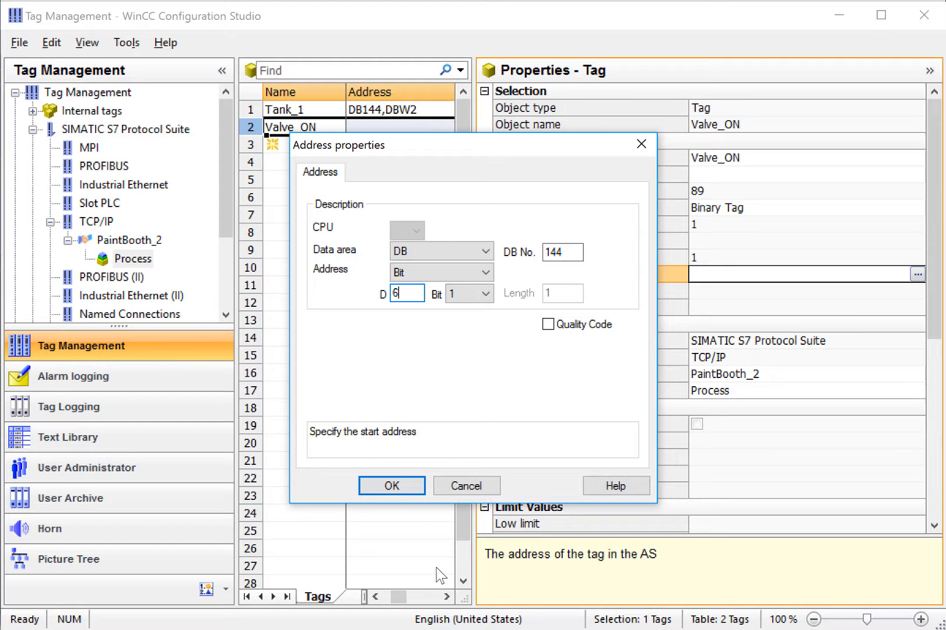
click(488, 294)
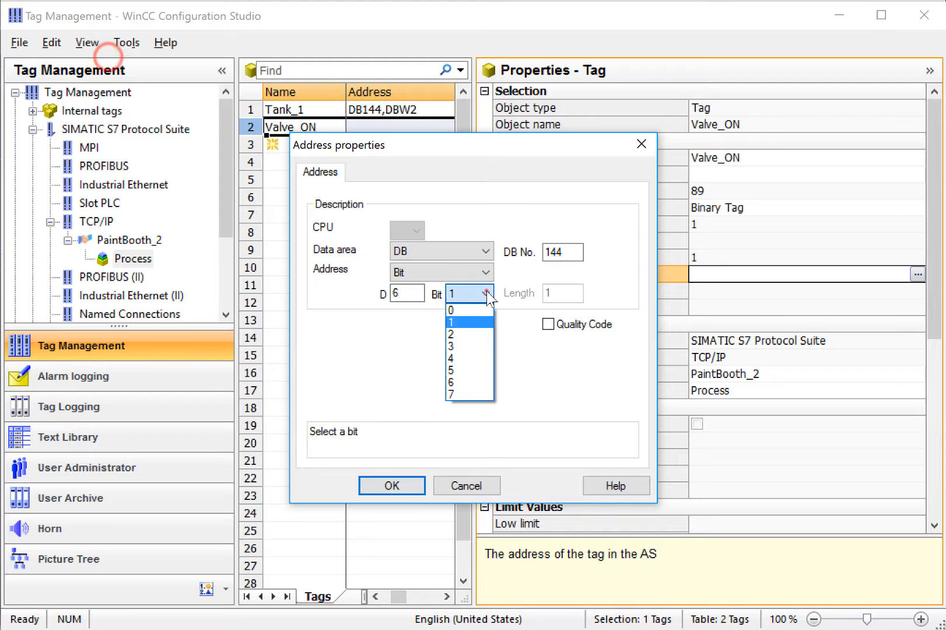
click(391, 485)
text(Current)
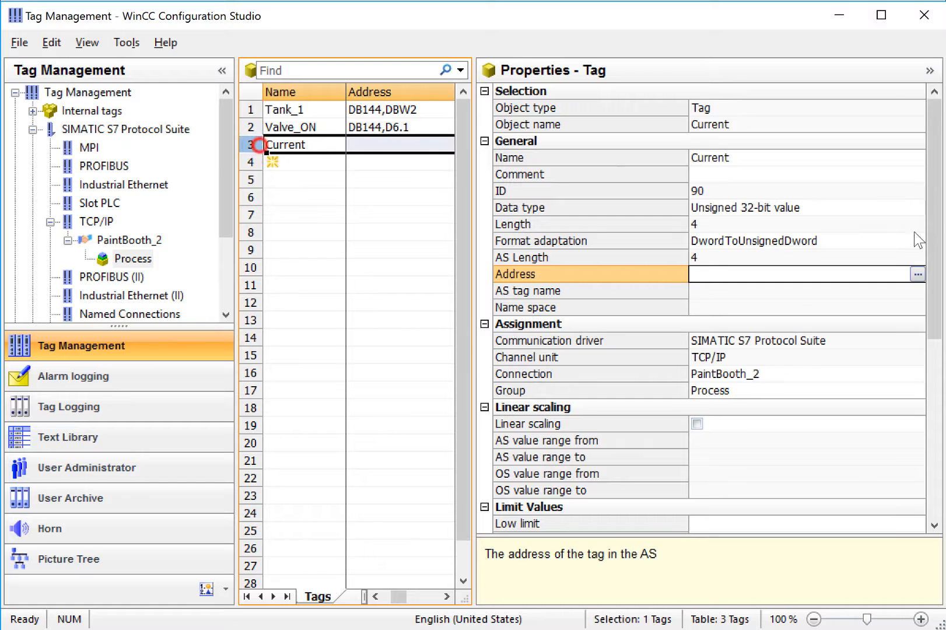
Step: Make Current a 32-bit IEEE 754 floating-point tag addressed at DB144, DD8
click(917, 208)
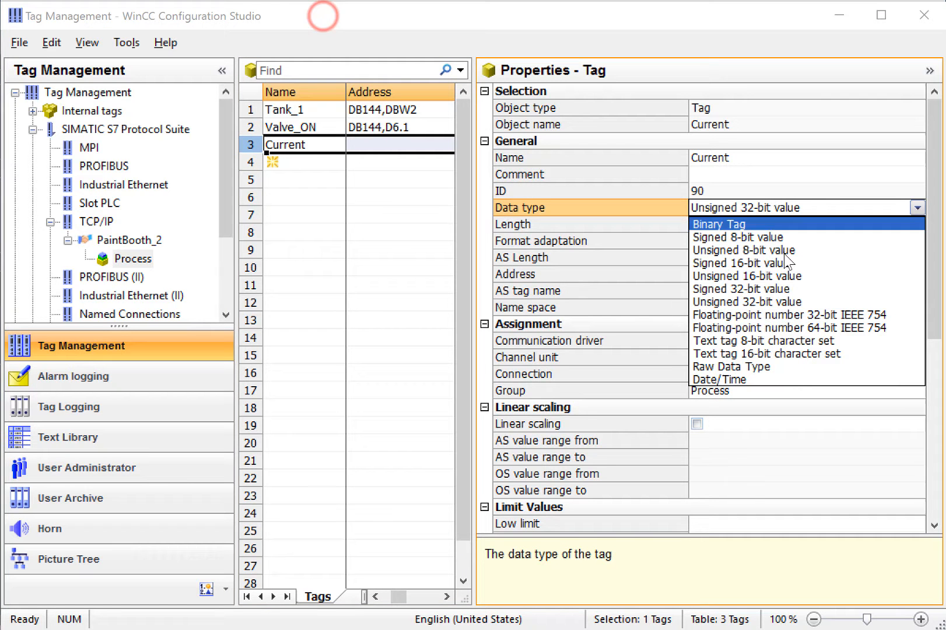
click(786, 314)
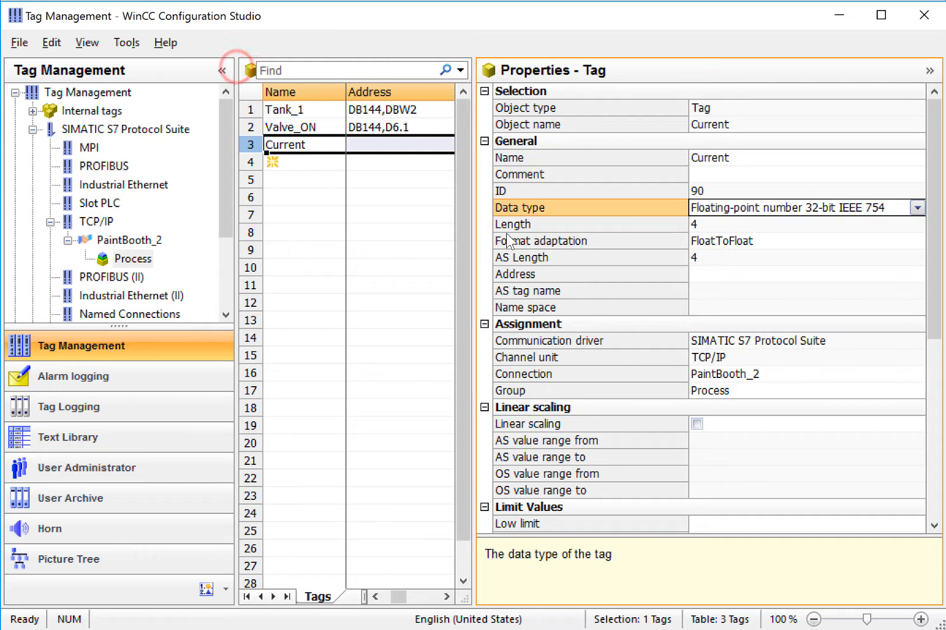
click(917, 273)
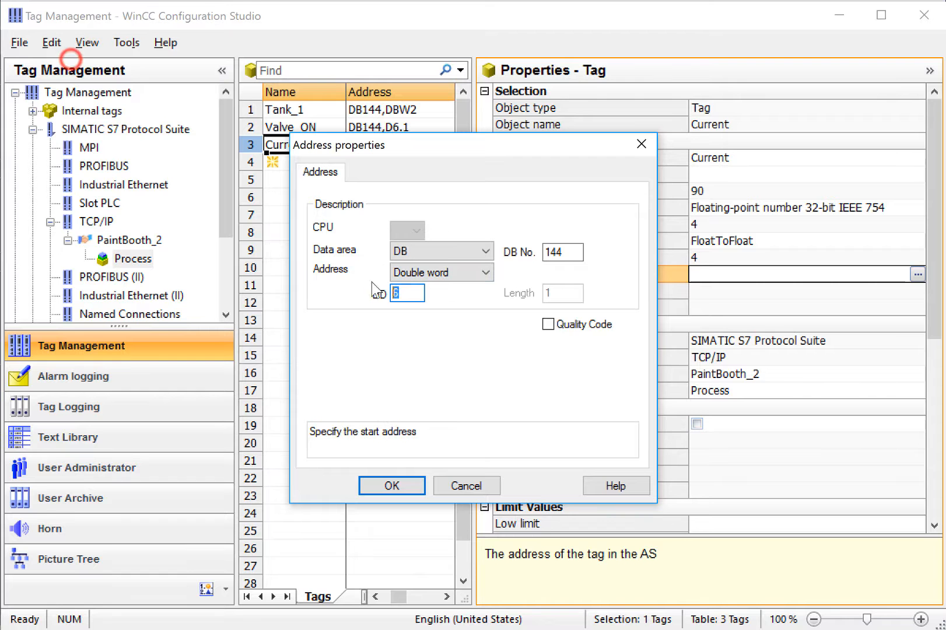
click(391, 485)
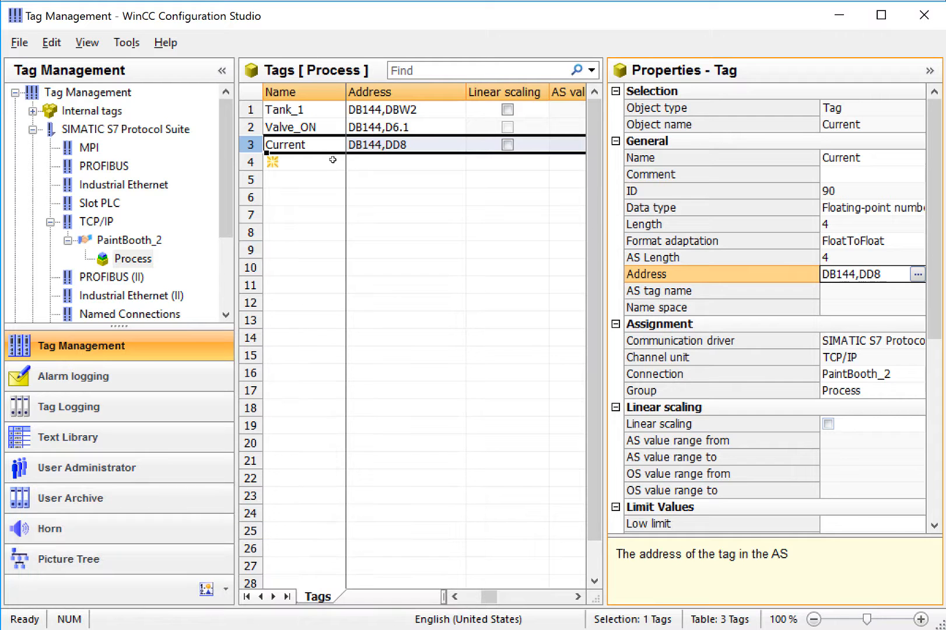
click(302, 161)
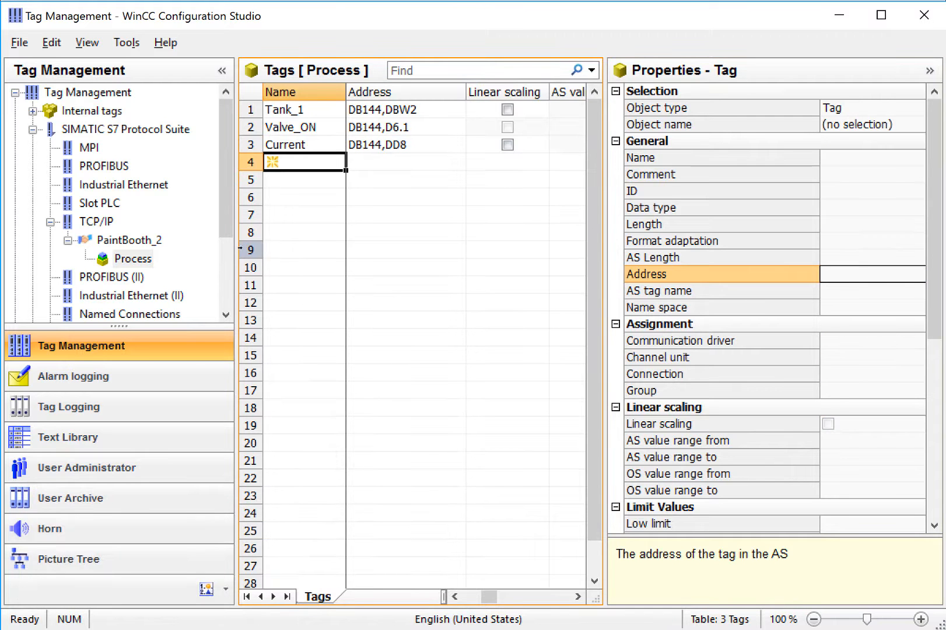